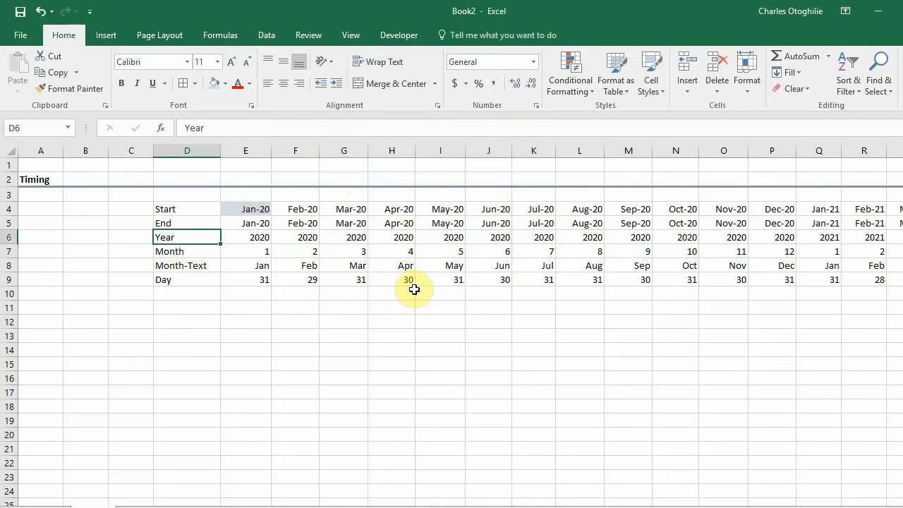
mouse_move(395, 282)
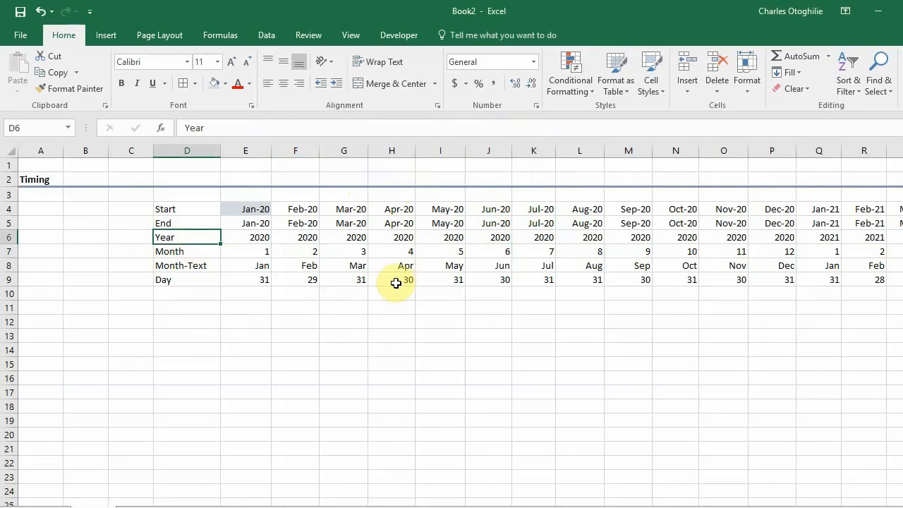
mouse_move(379, 280)
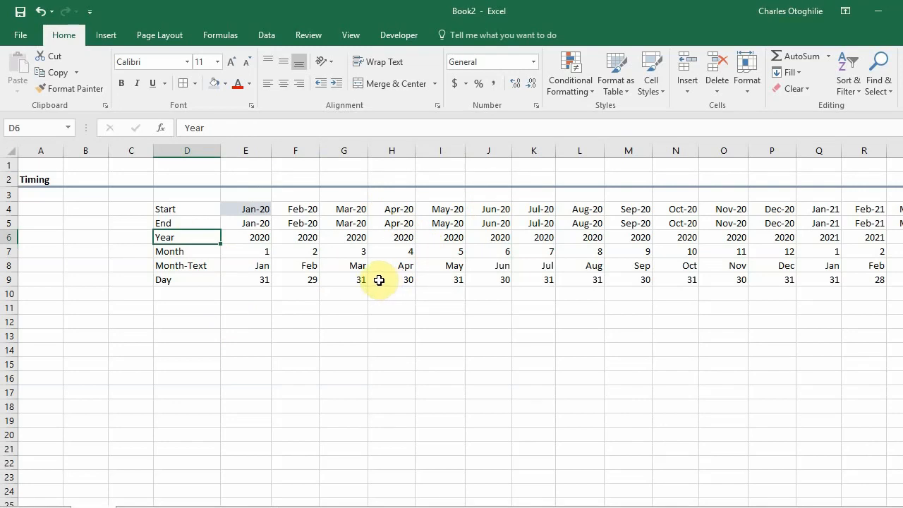
mouse_move(368, 279)
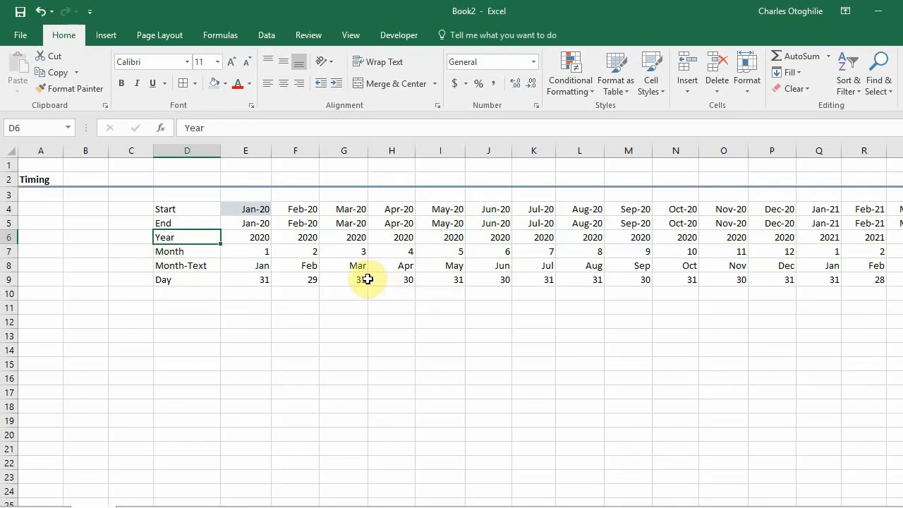
mouse_move(357, 278)
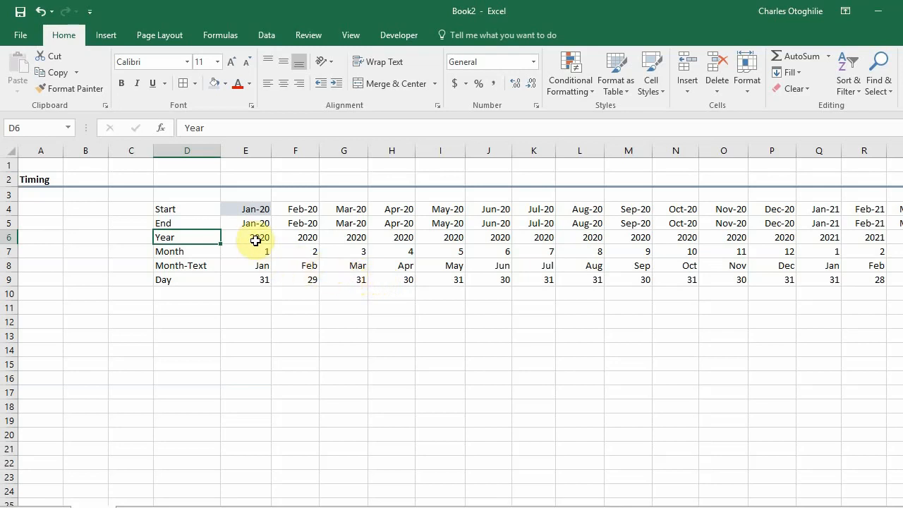
Inspect the End date formulas and the MONTH formulas across row 7.
left_click(245, 223)
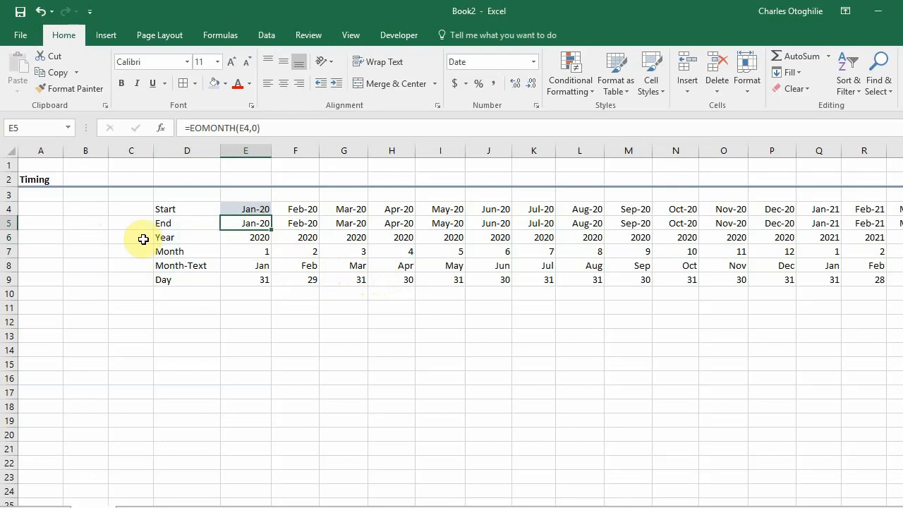
left_click(187, 251)
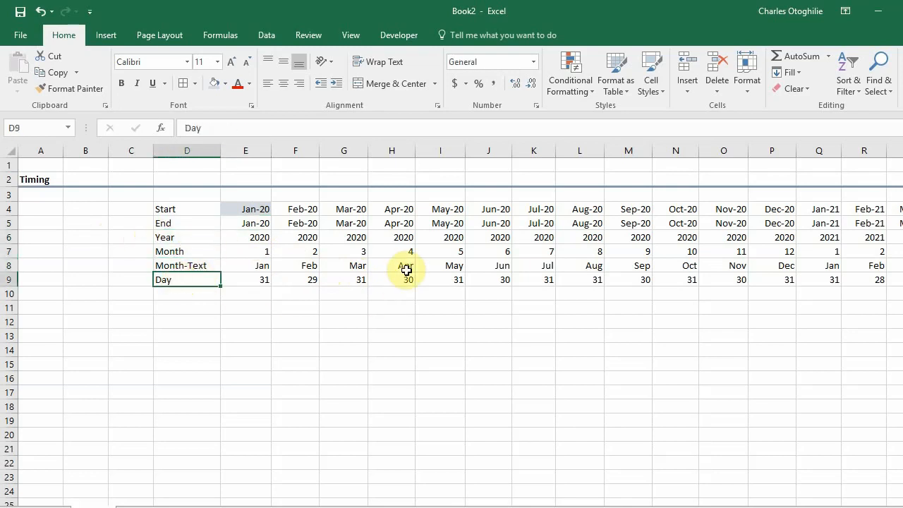
mouse_move(399, 286)
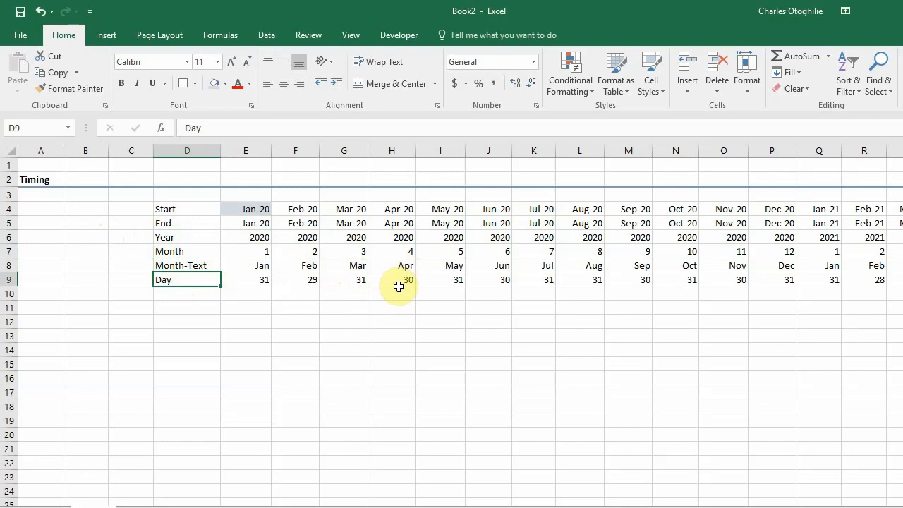
mouse_move(381, 293)
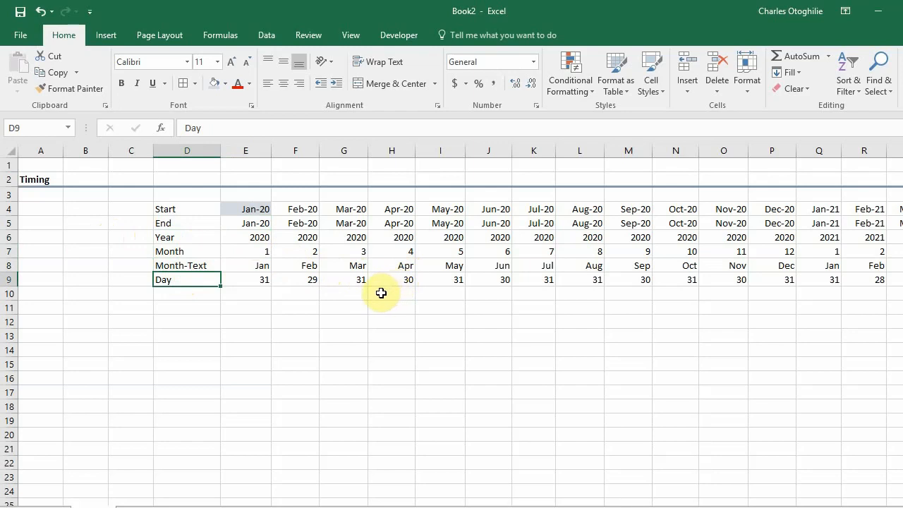
mouse_move(343, 291)
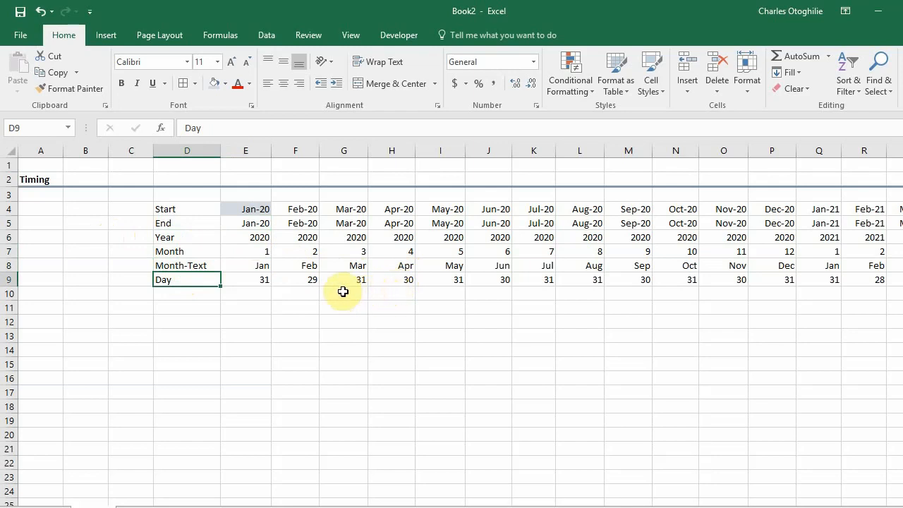
left_click(245, 251)
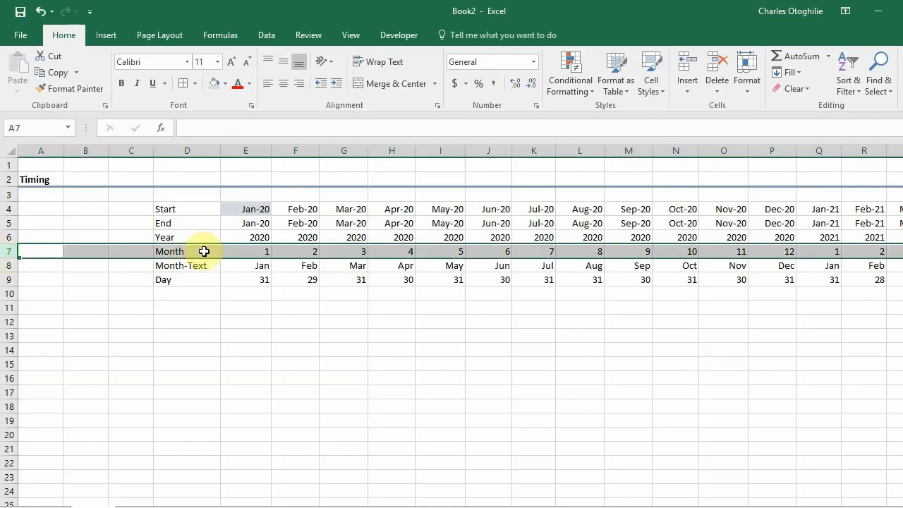
left_click(245, 251)
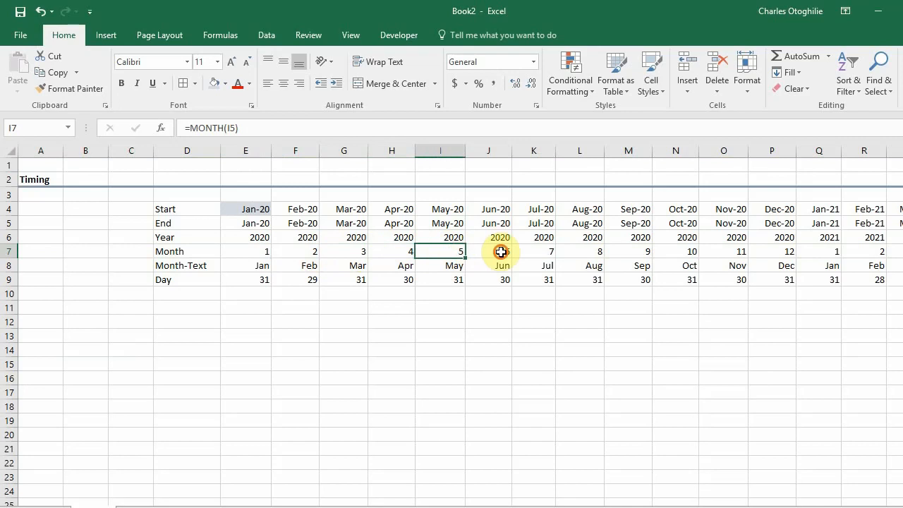
left_click(489, 251)
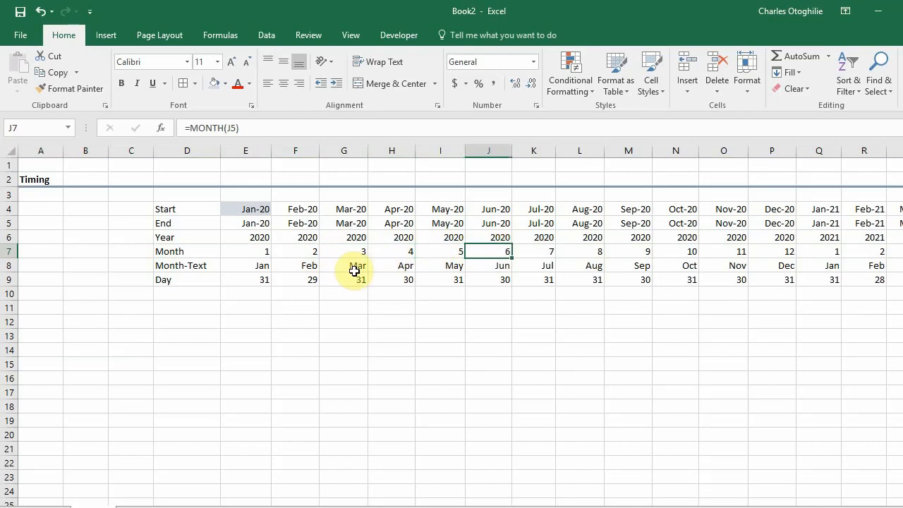
mouse_move(361, 272)
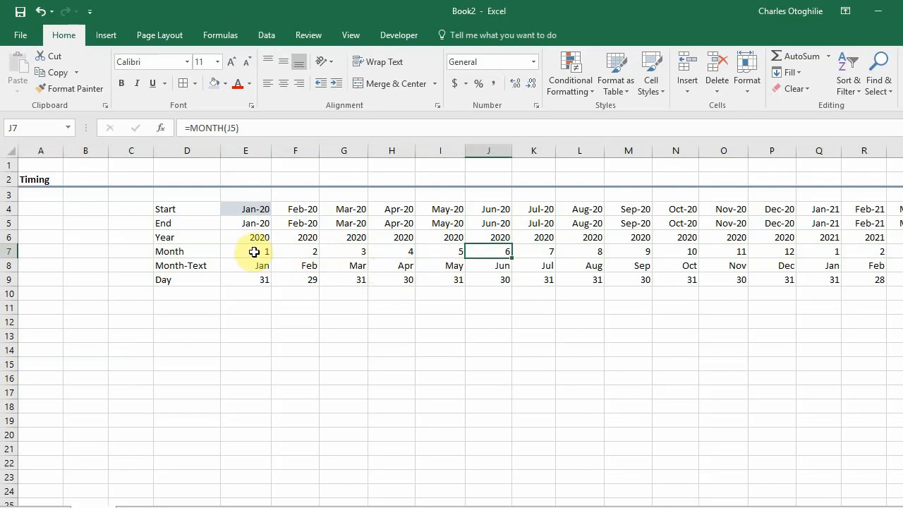
left_click_drag(246, 251, 675, 251)
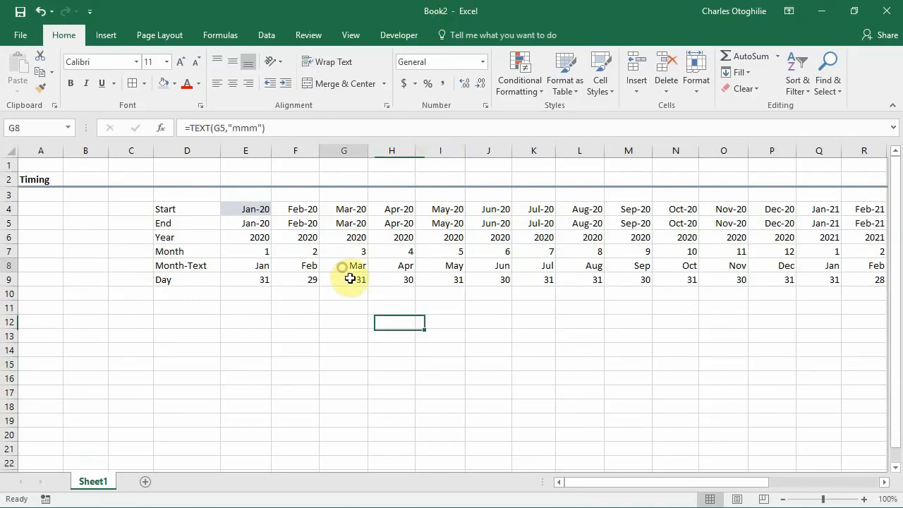
left_click(343, 265)
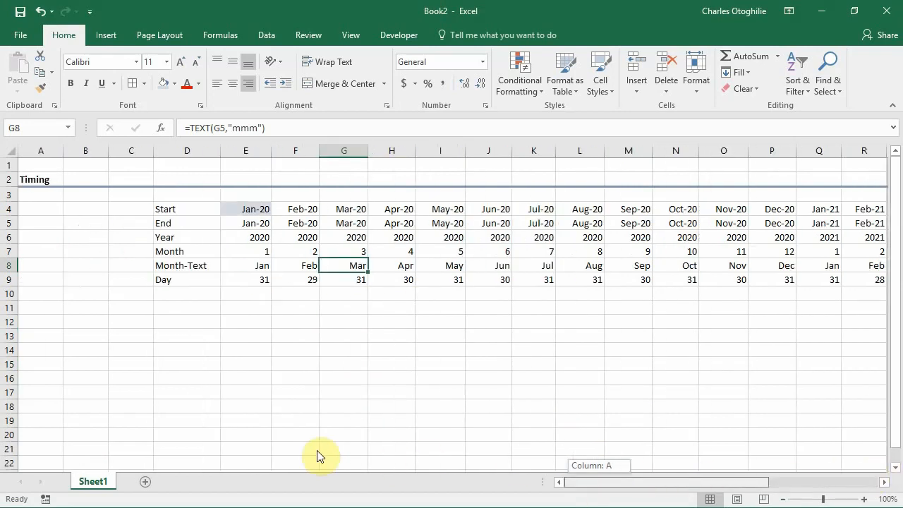
Relabel row 7 from Month to 'Quarter'.
left_click(169, 251)
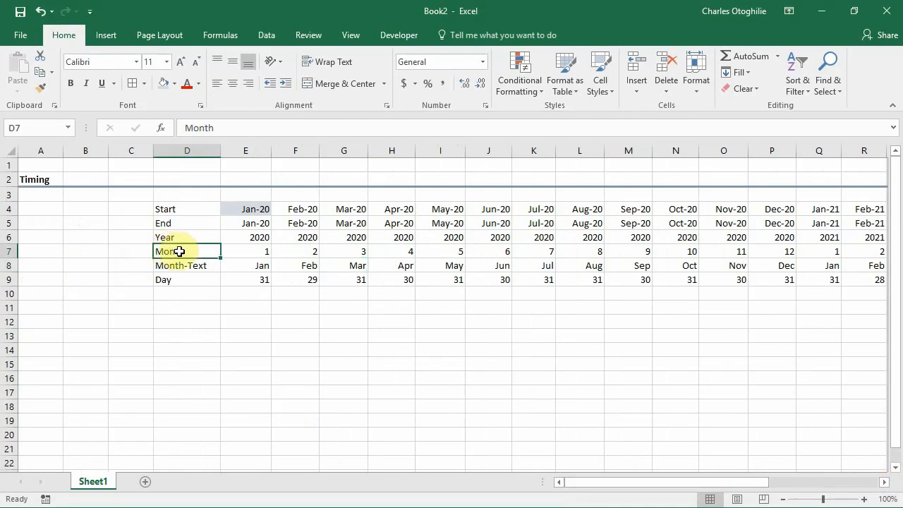
mouse_move(180, 249)
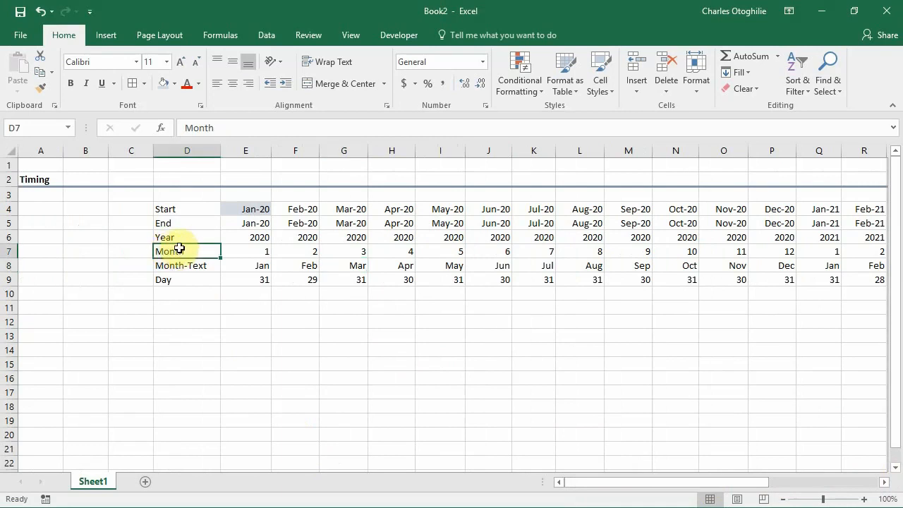
type("Quarter")
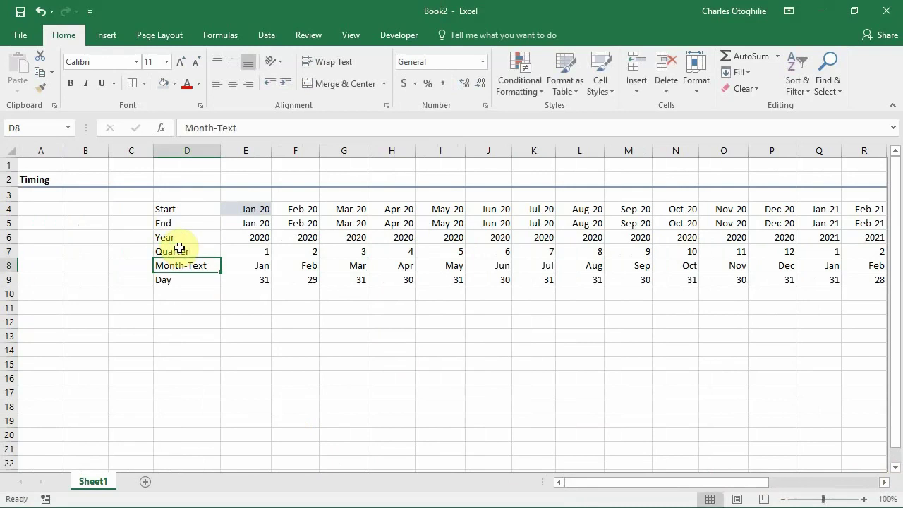
left_click(246, 252)
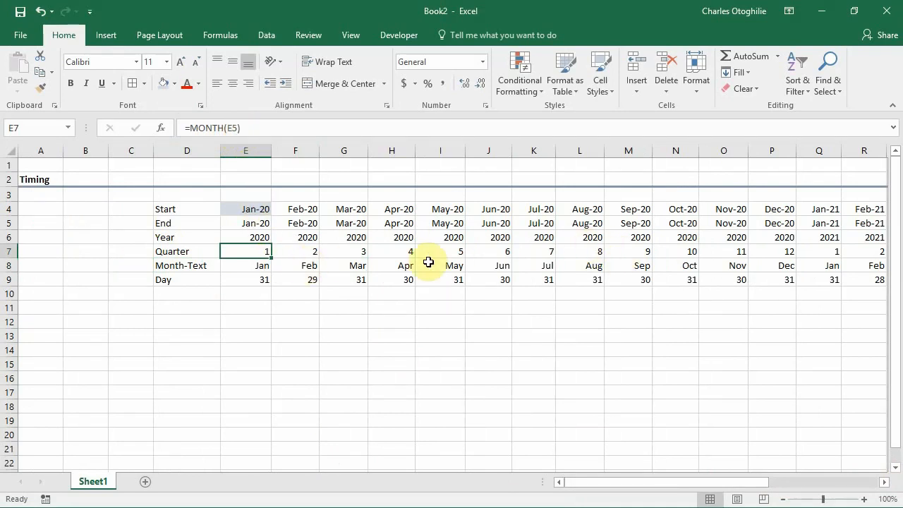
mouse_move(378, 273)
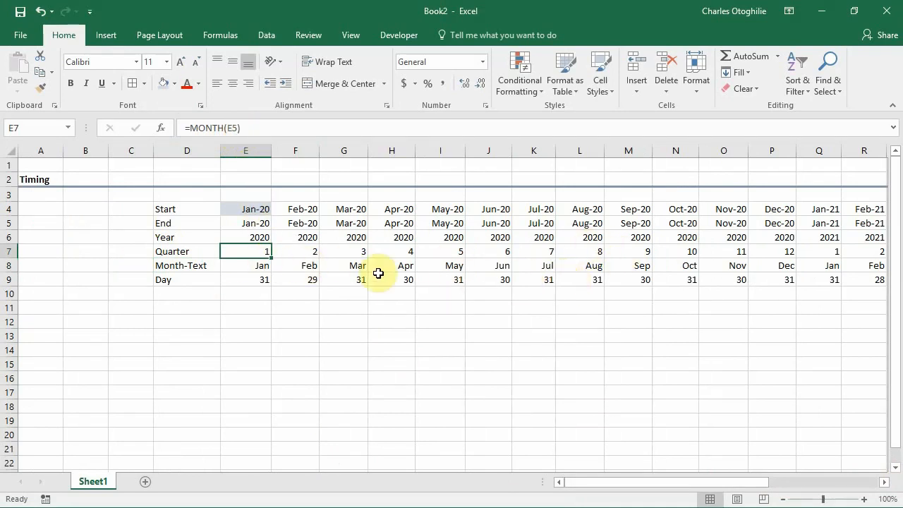
mouse_move(248, 130)
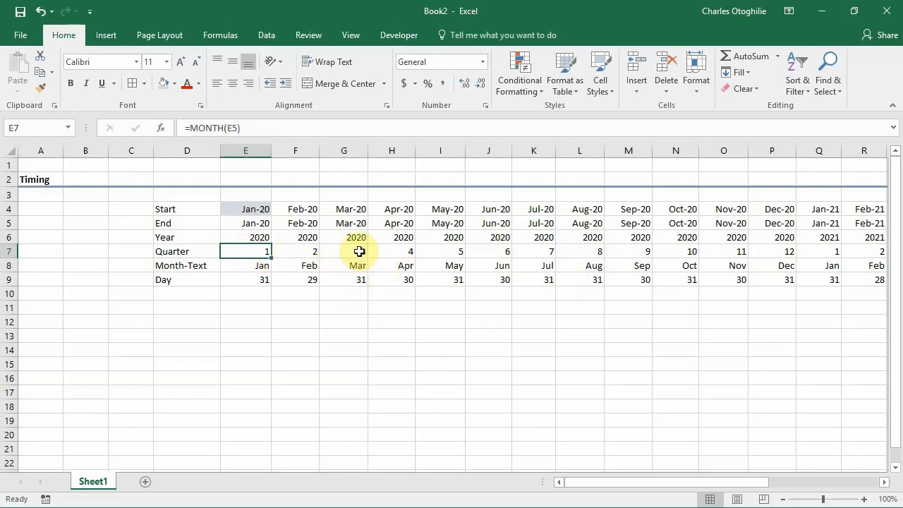
Review the MONTH formulas in the March, June and February Quarter cells against the dates above.
left_click(344, 251)
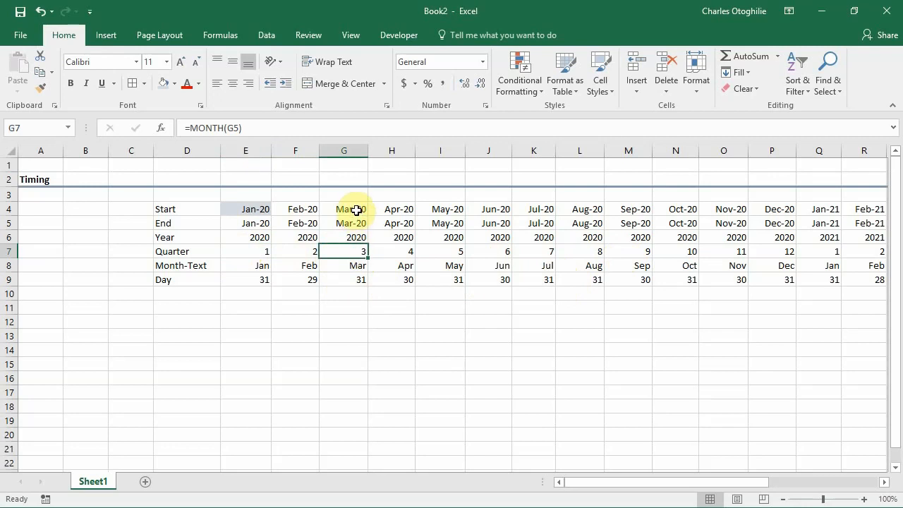
left_click(344, 251)
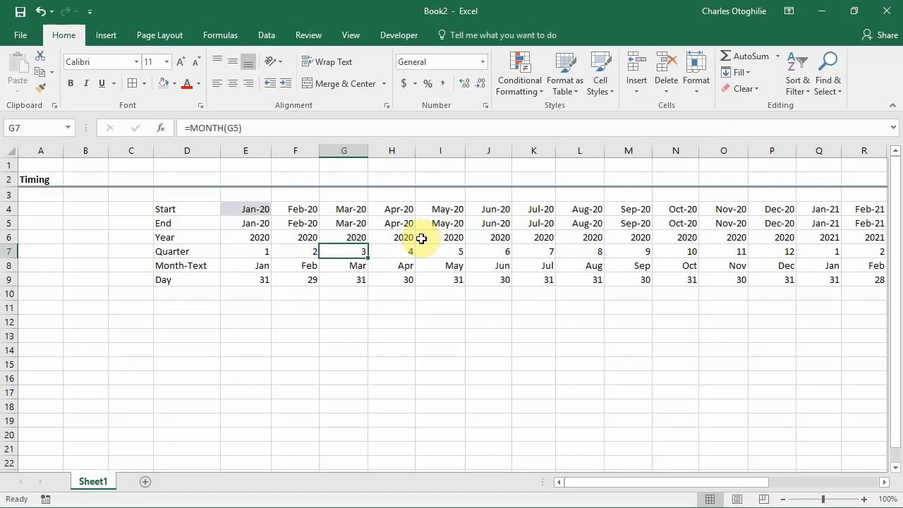
left_click(488, 208)
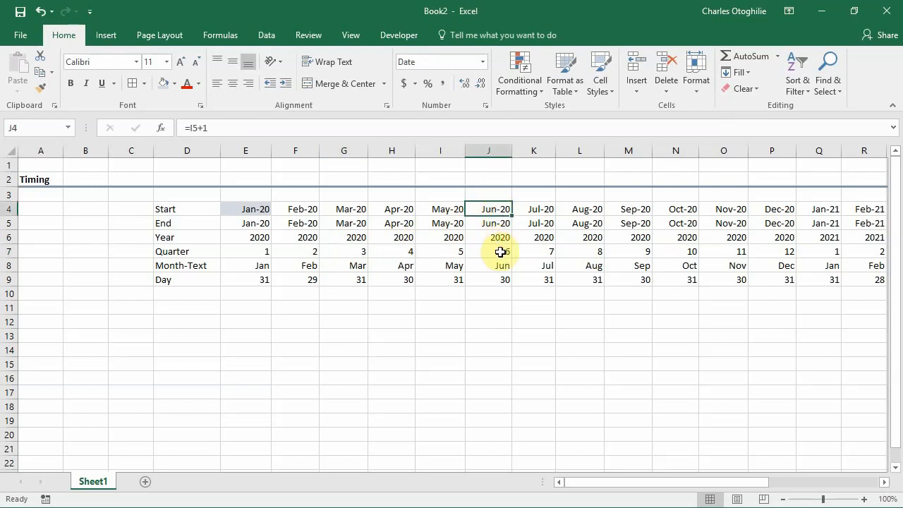
left_click(501, 251)
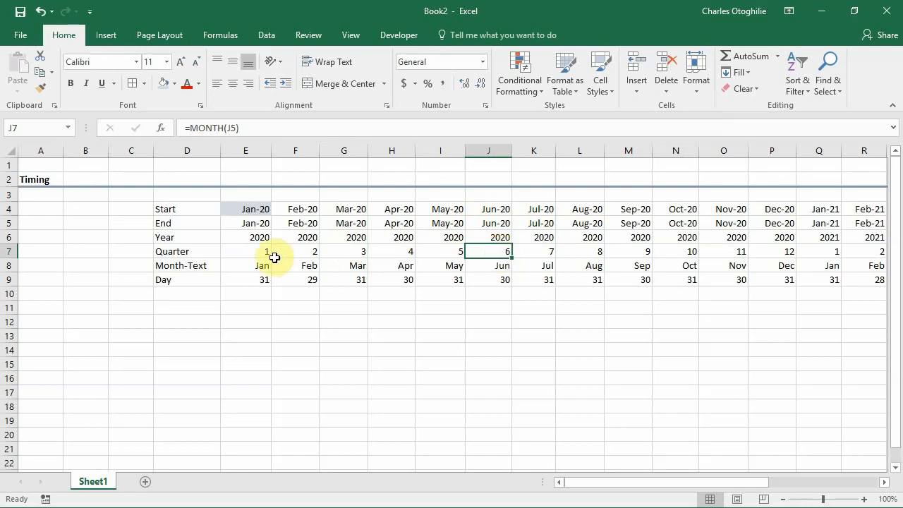
left_click(295, 251)
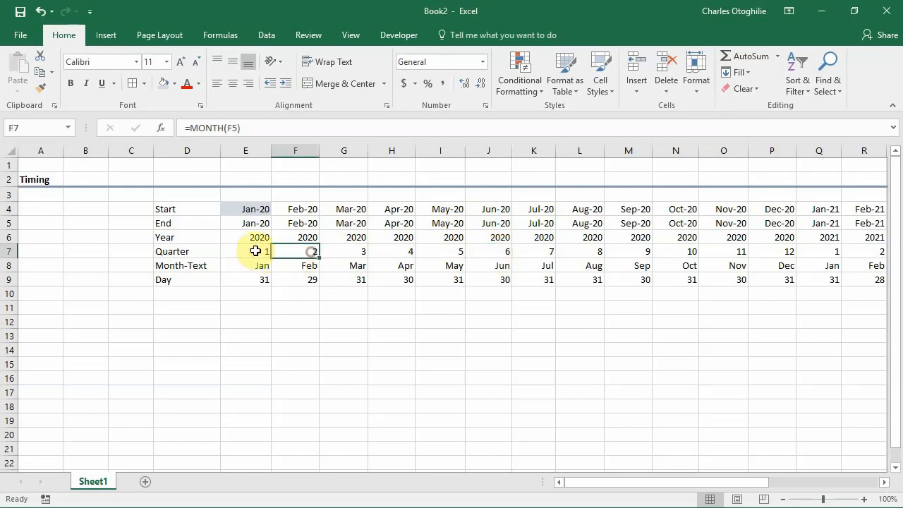
left_click_drag(294, 251, 246, 251)
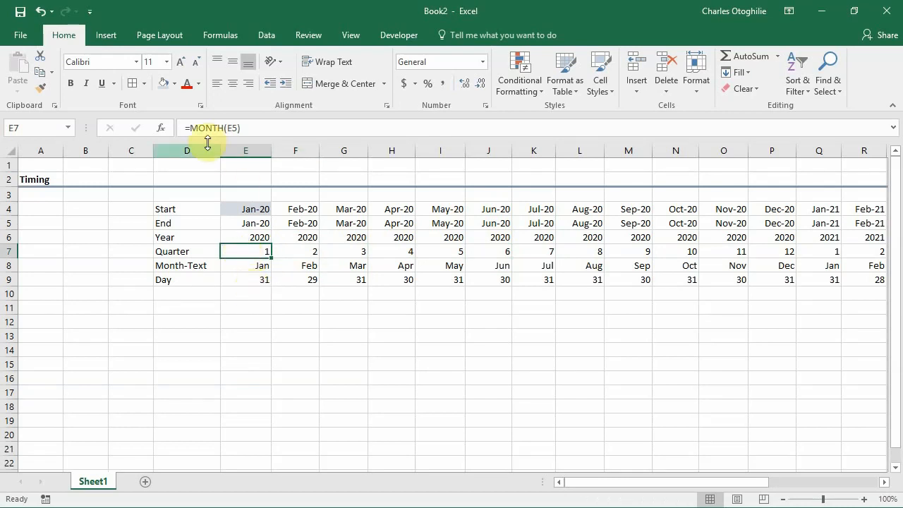
mouse_move(232, 134)
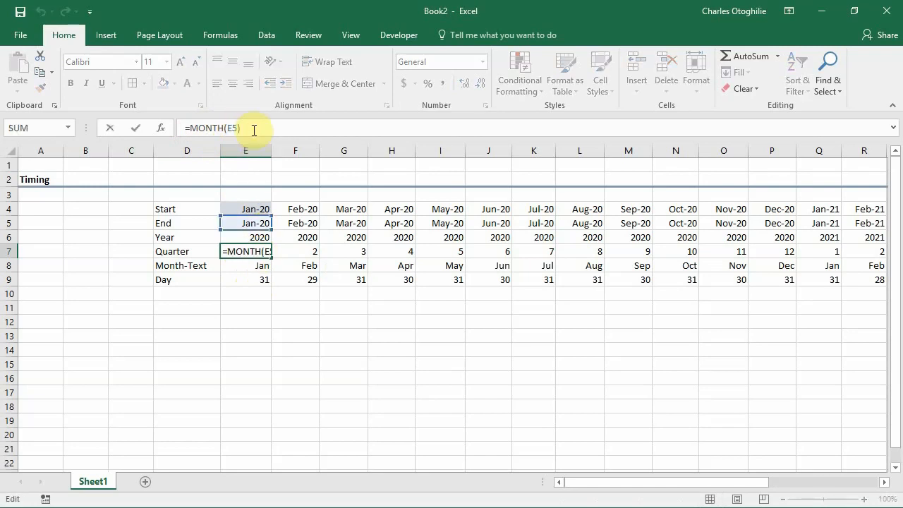
Change the month formula to divide by 3 and show it in General format.
type("/")
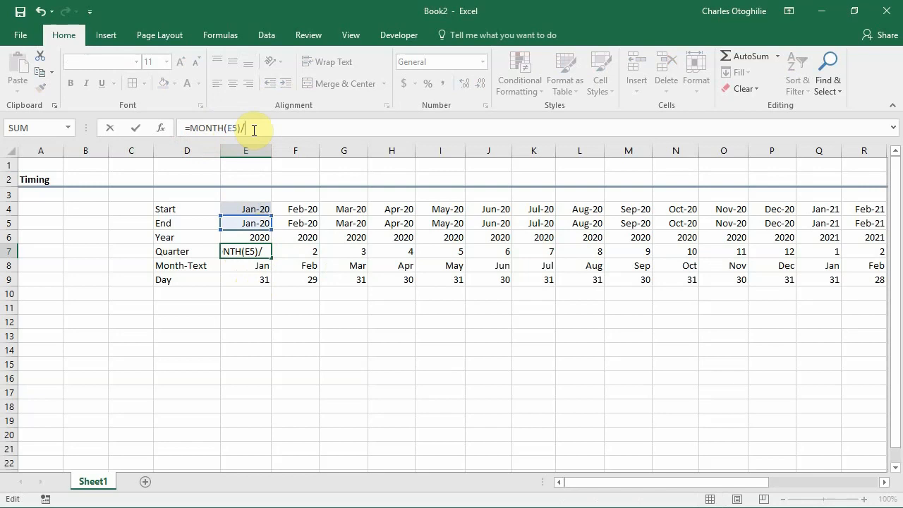
type("3")
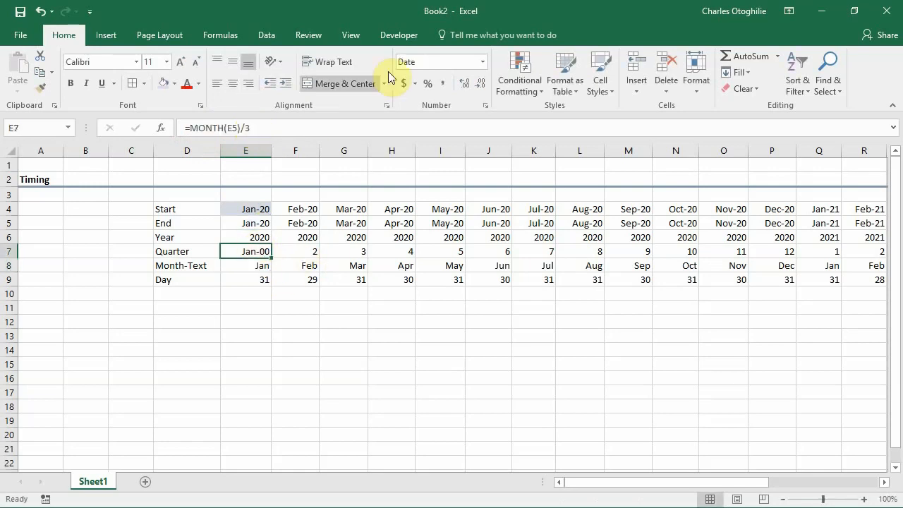
left_click(480, 62)
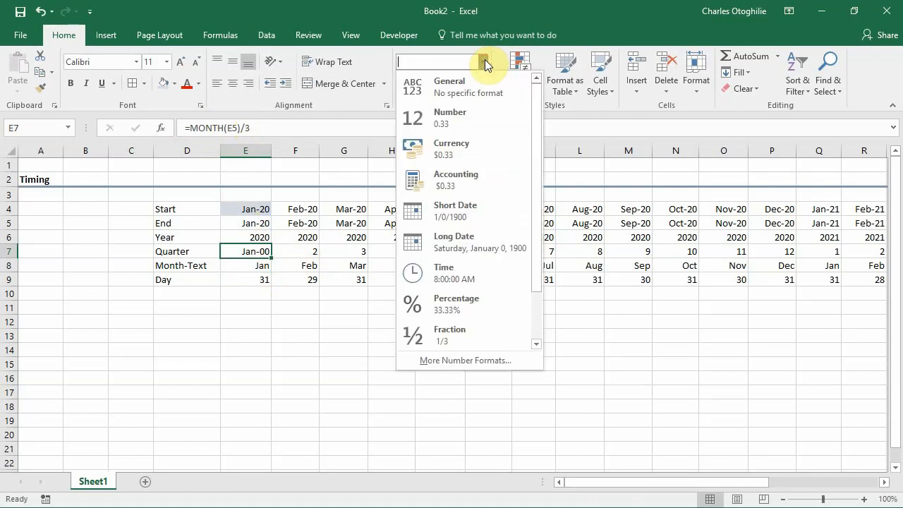
left_click(450, 89)
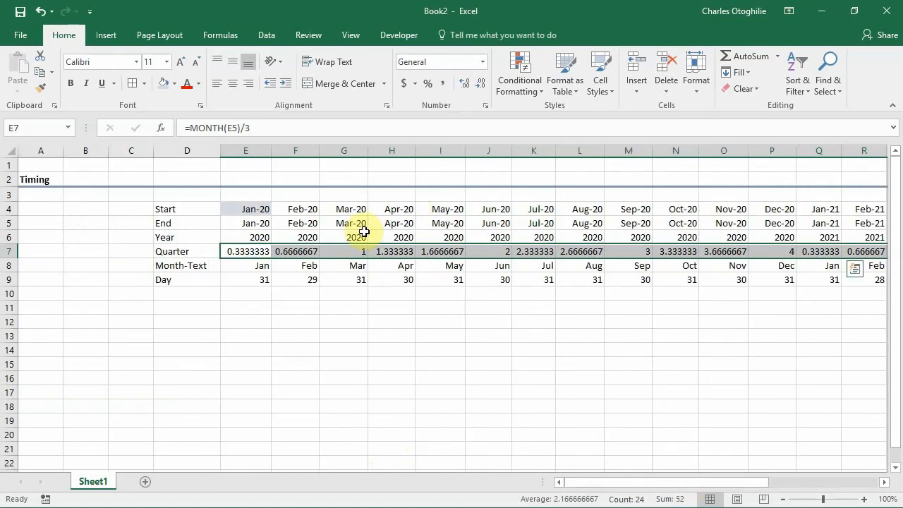
Inspect the June, September and December 2020 quarter values, then edit January's formula.
left_click(488, 252)
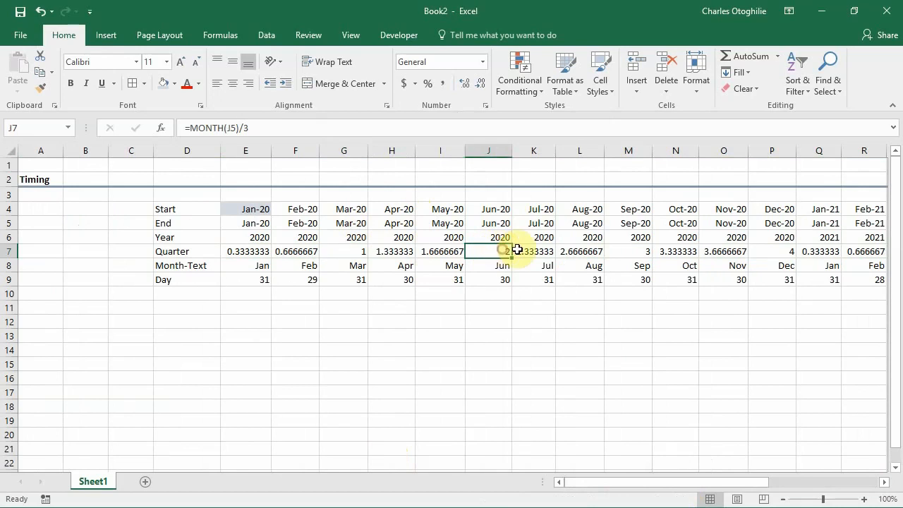
left_click(628, 251)
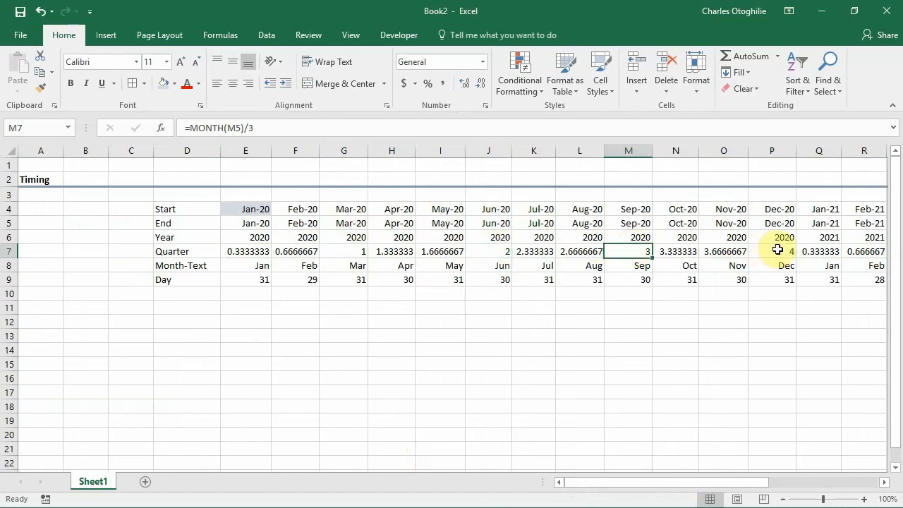
left_click(771, 251)
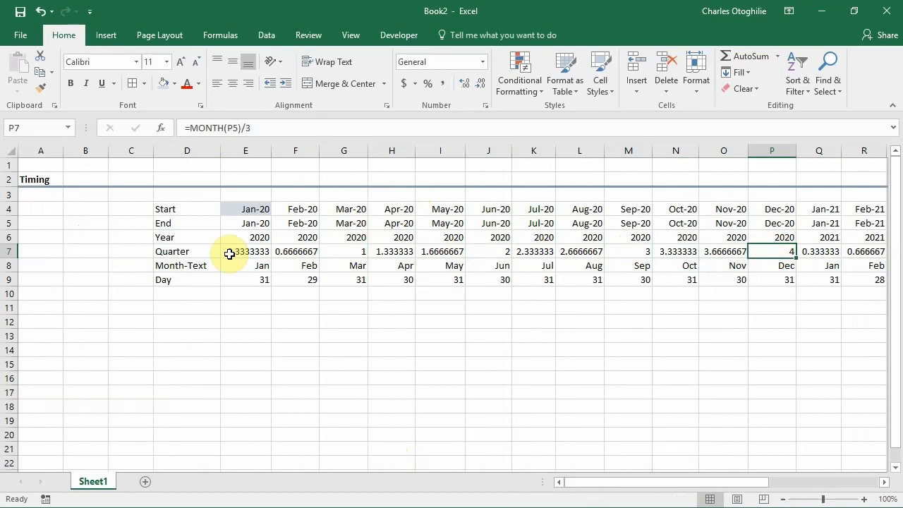
left_click(245, 252)
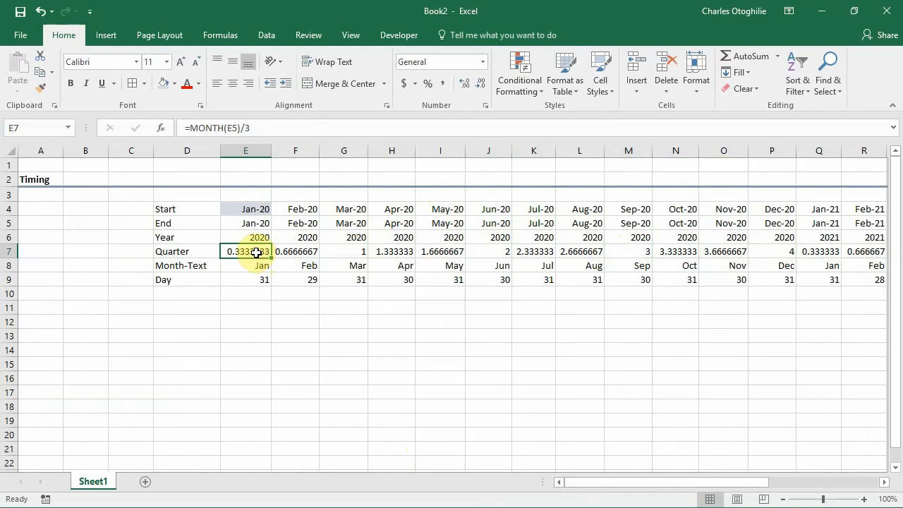
double_click(246, 251)
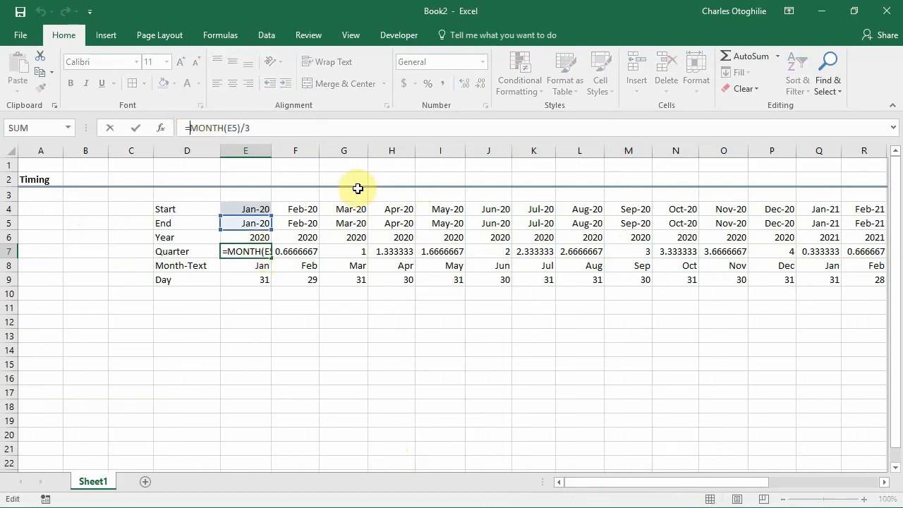
Wrap January's formula as =ROUNDUP(MONTH(E5)/3,) so it shows quarter 1.
type("rou")
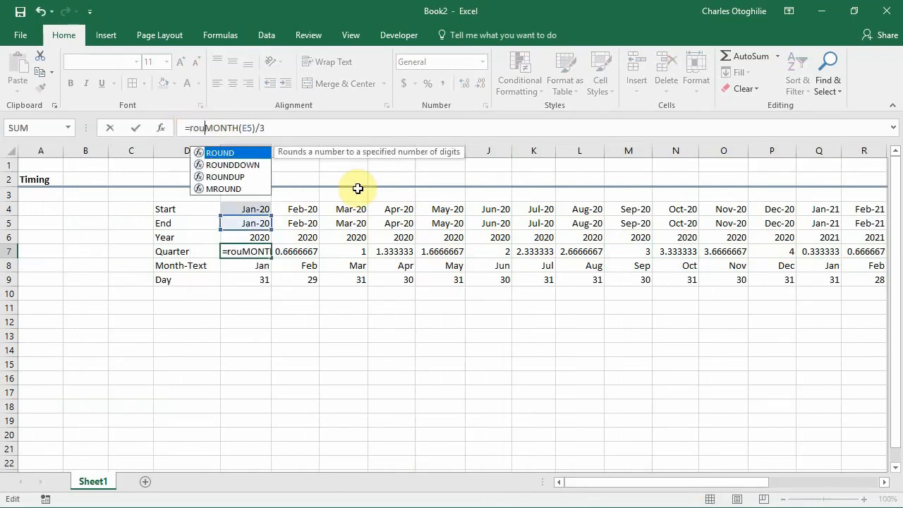
type("du")
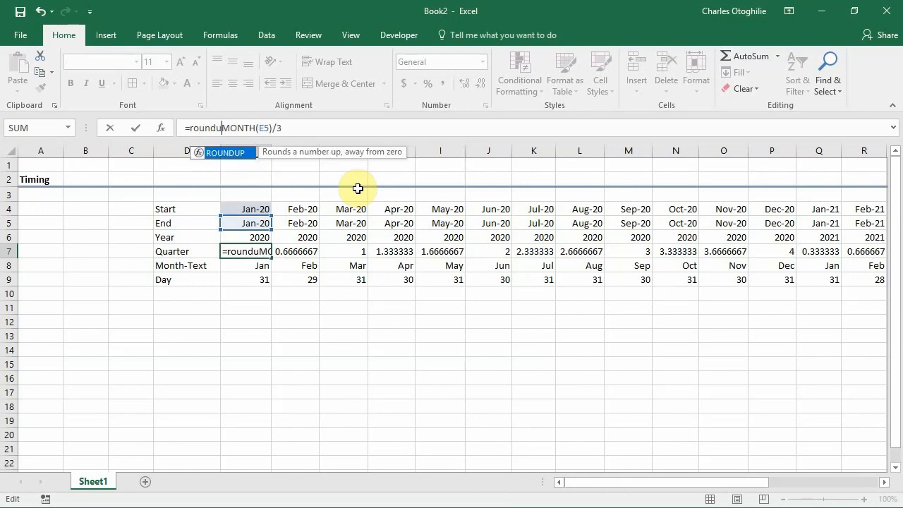
type("p(")
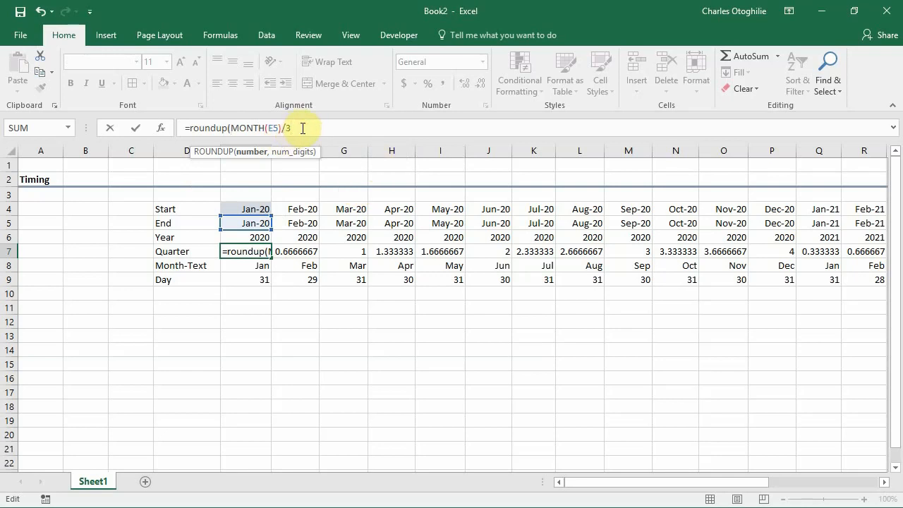
type(",")
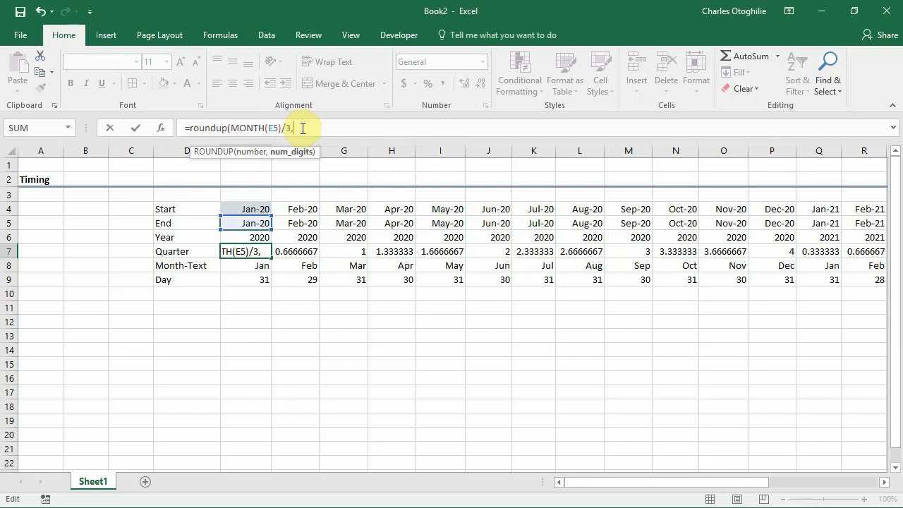
type(")")
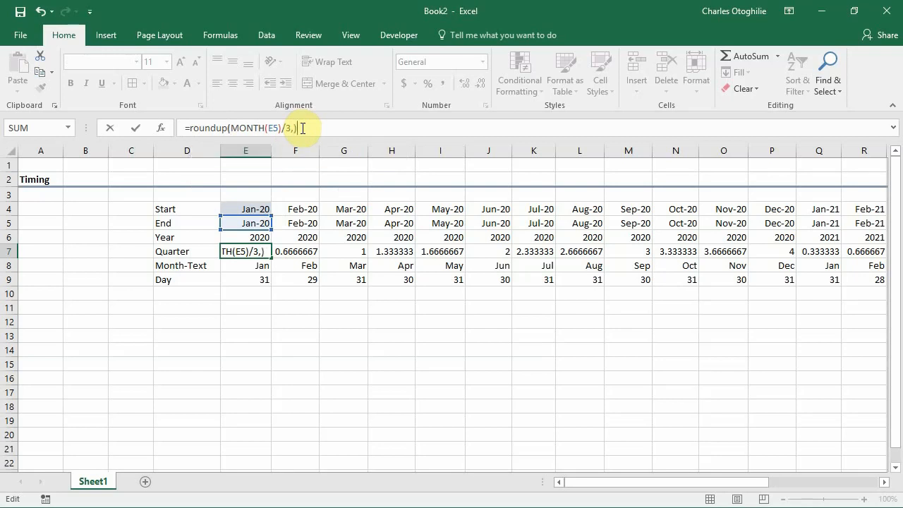
key("Enter")
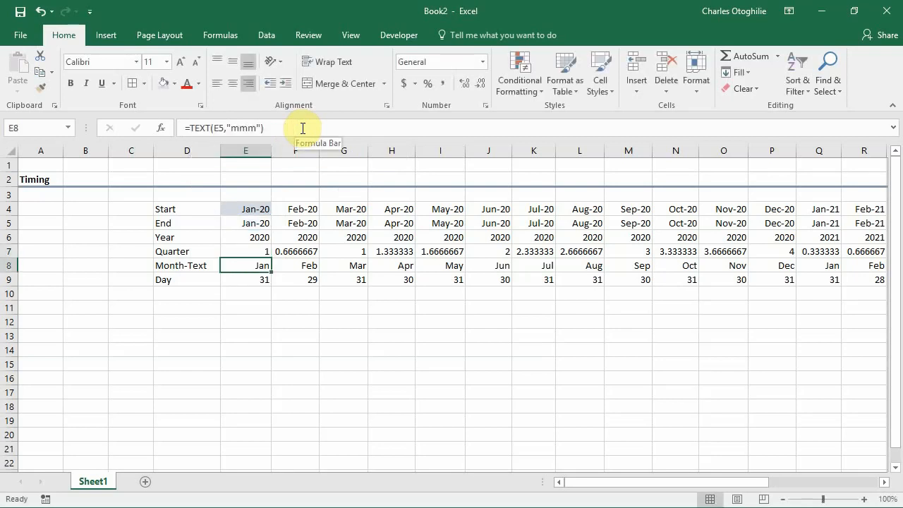
Verify whole-number quarter results for December 2020, December 2021 and May.
left_click(246, 251)
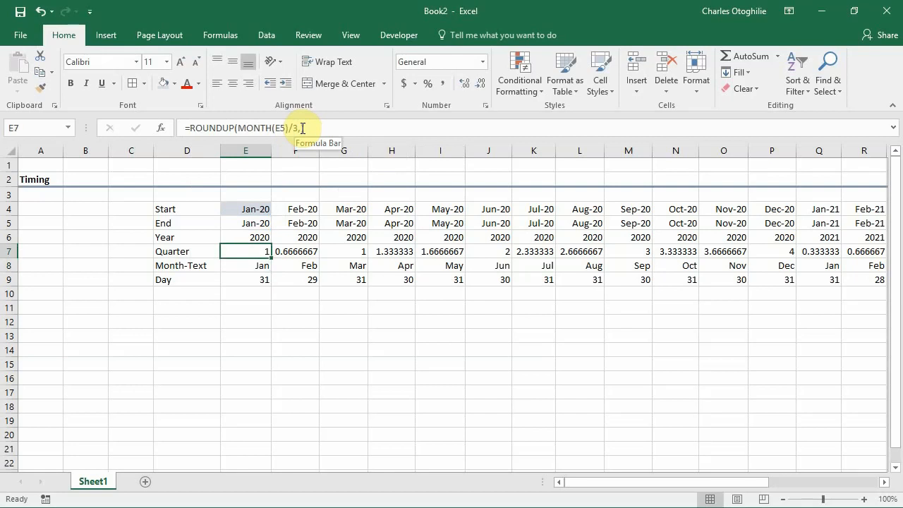
scroll("right", 3)
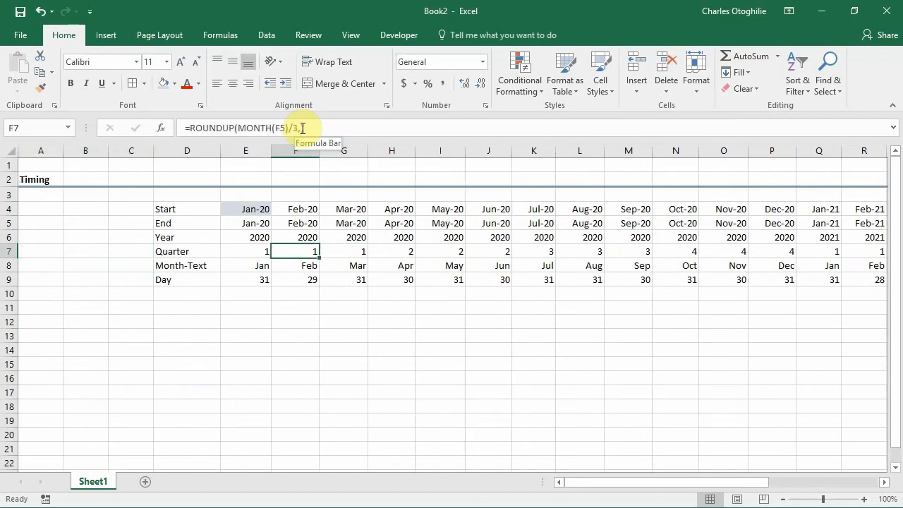
left_click(487, 252)
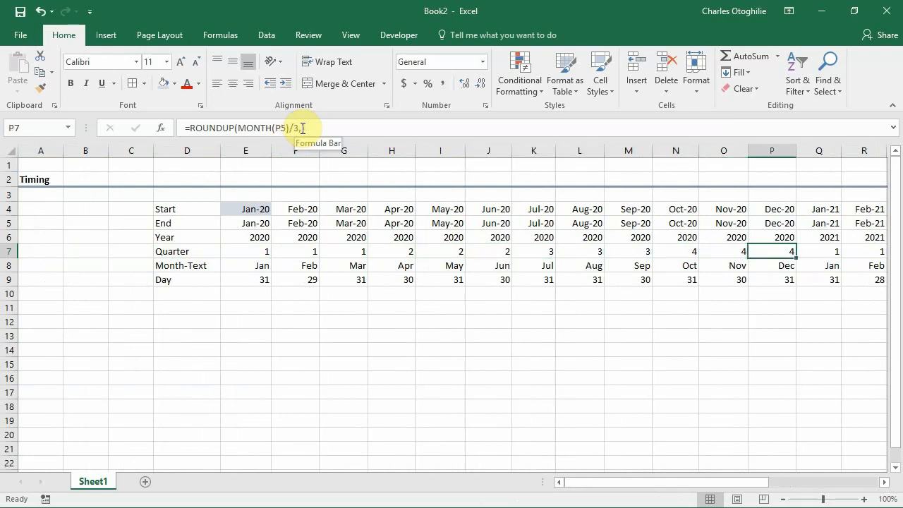
left_click(819, 252)
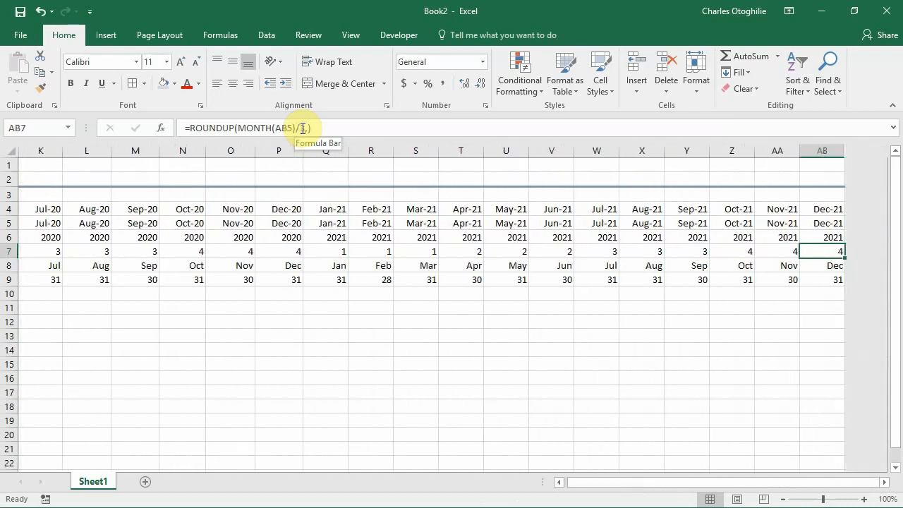
left_click(641, 252)
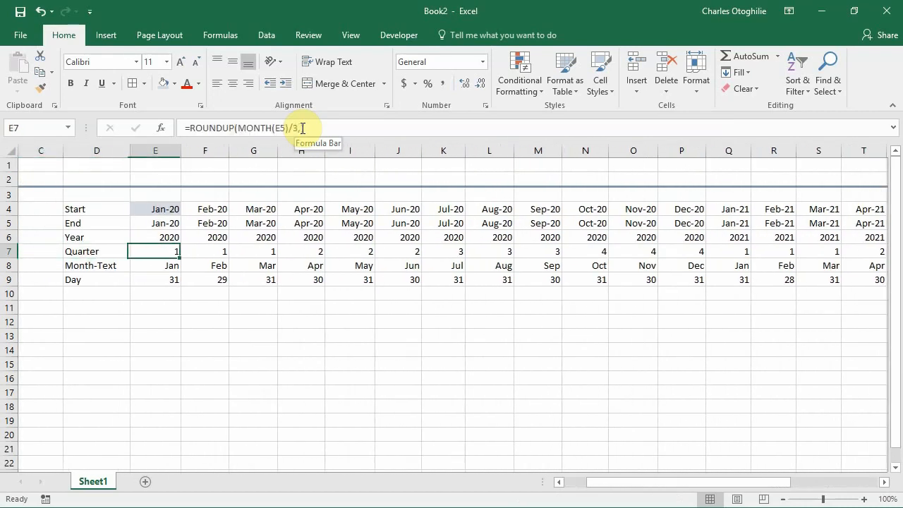
left_click(349, 251)
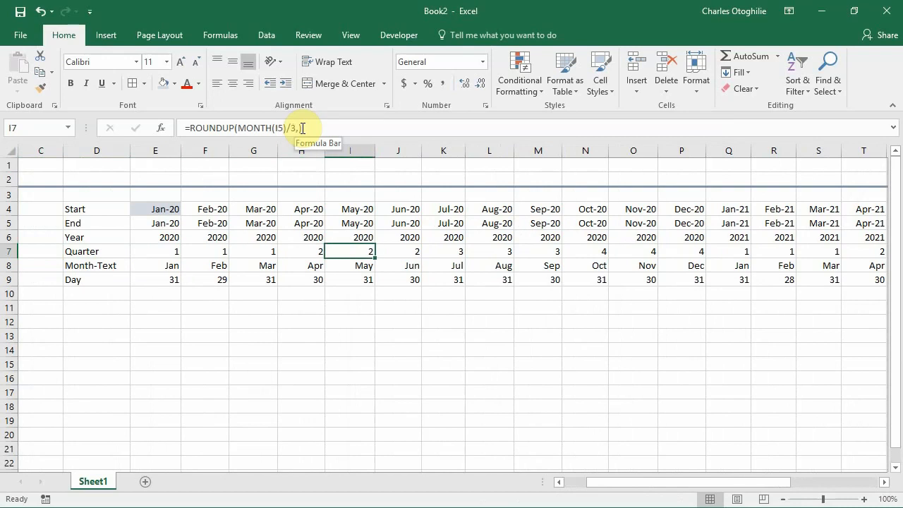